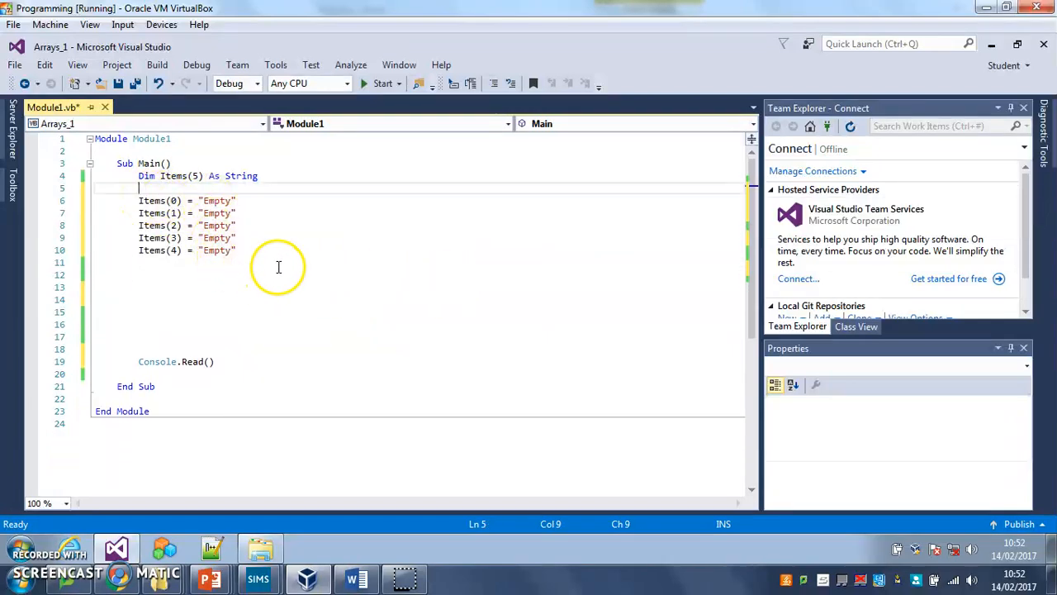
mouse_move(140, 271)
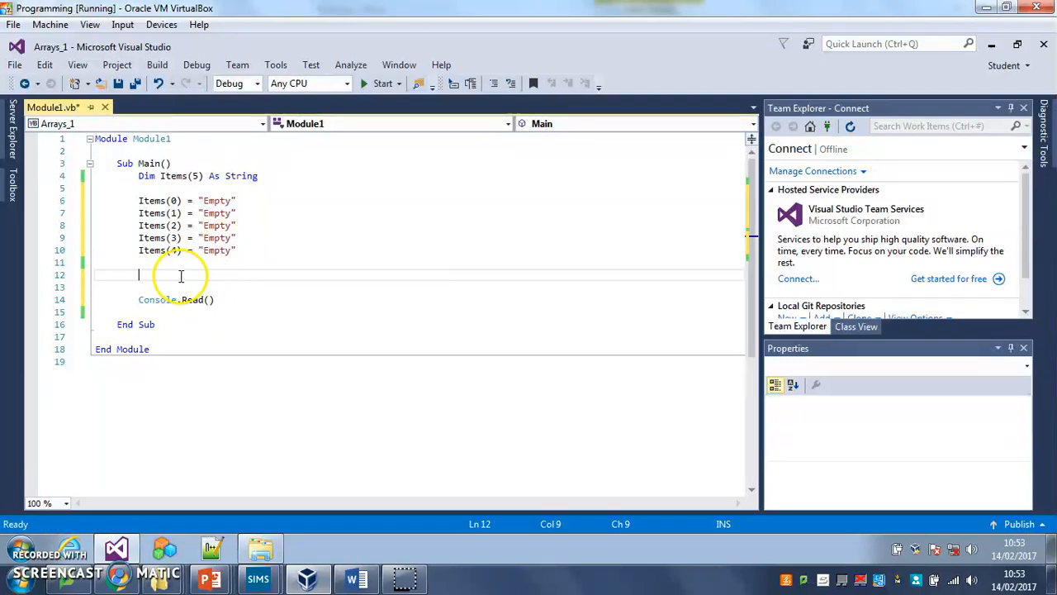
mouse_move(354, 322)
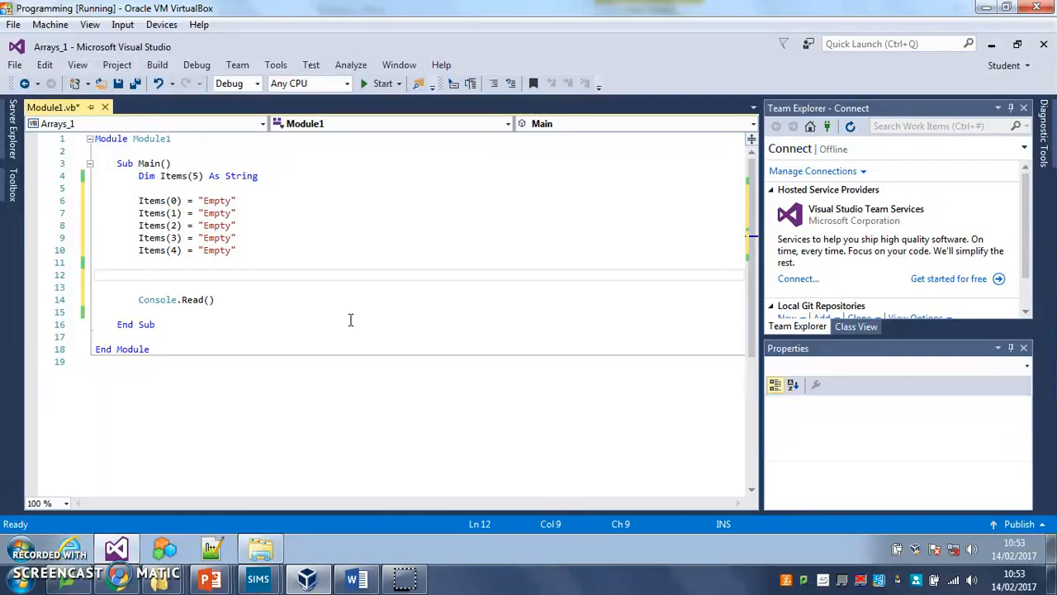
- Write Console.WriteLine("PLease type in the first item") after the array initialisation
type("Console.")
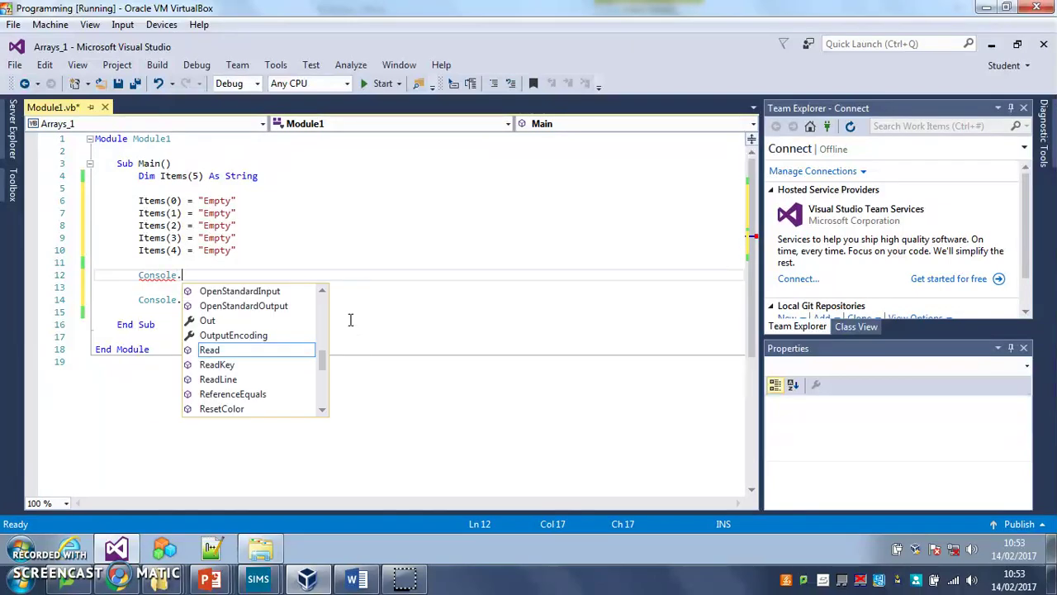
type("WriteLine(")
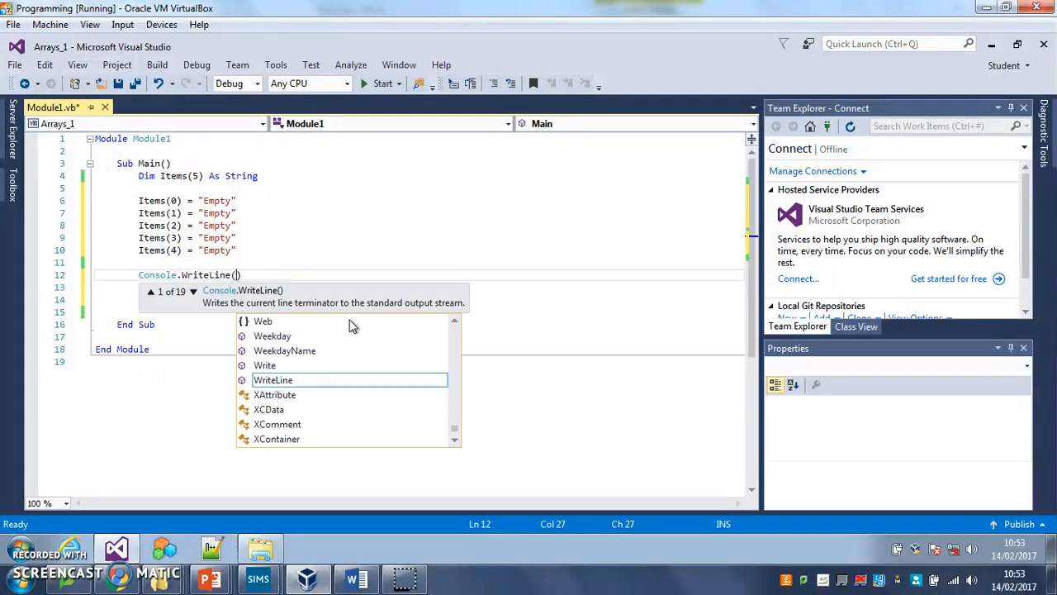
type("PLease typ\"")
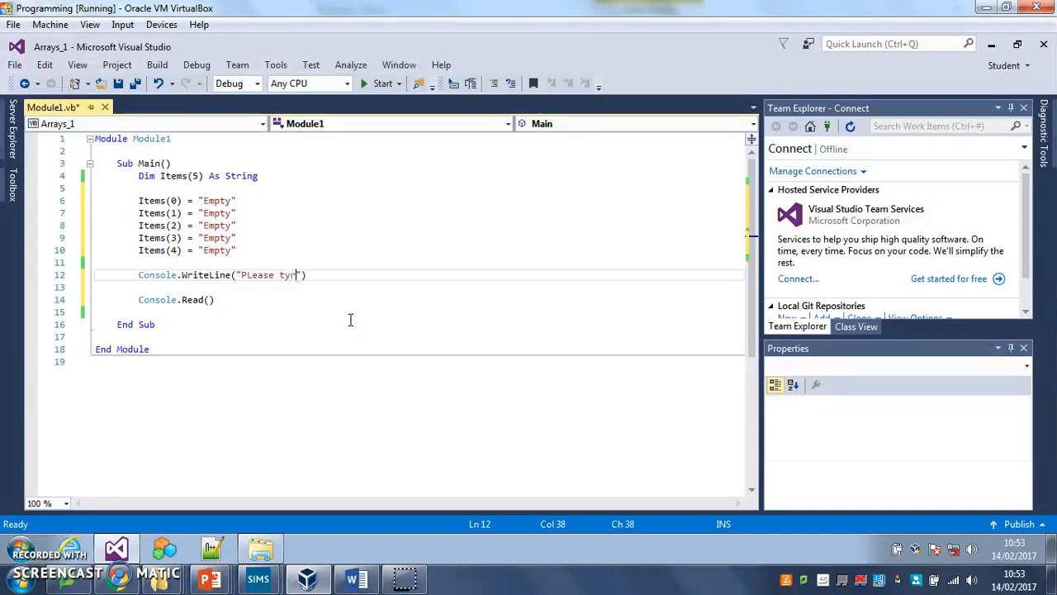
type("pe i")
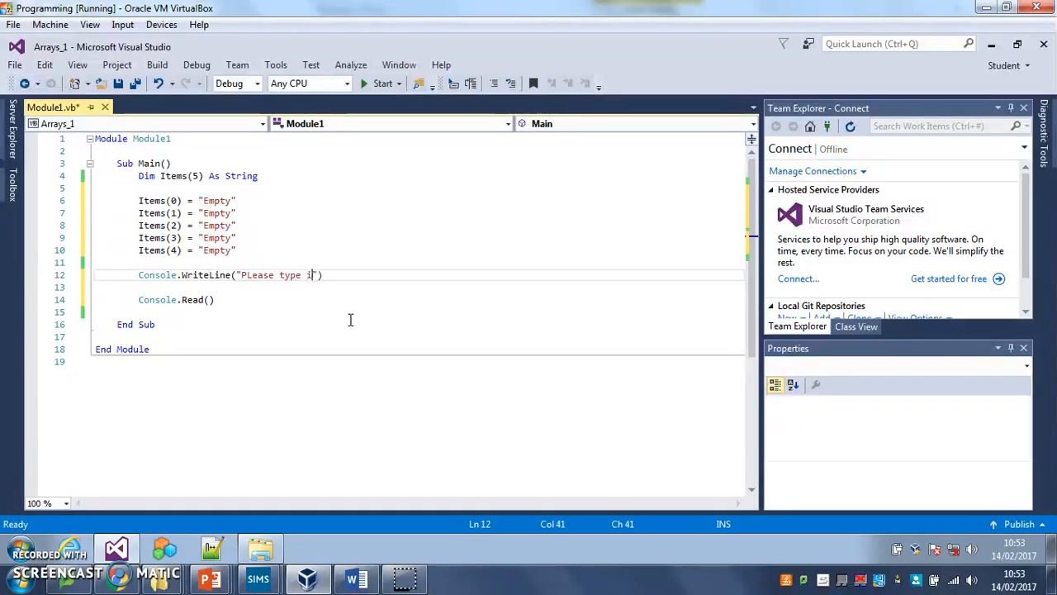
type("n the fir")
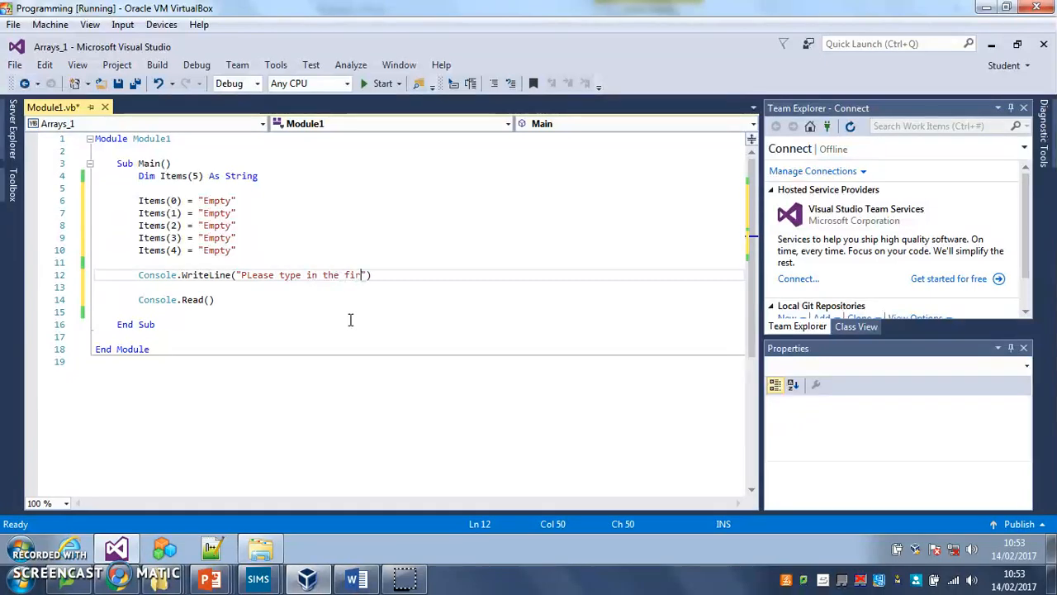
type("st item")
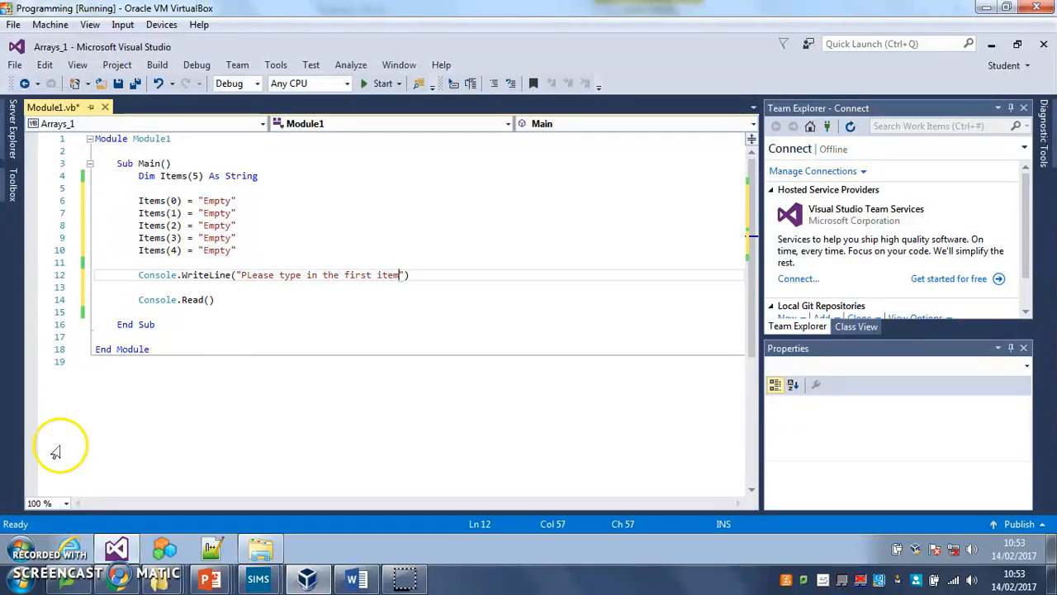
mouse_move(441, 284)
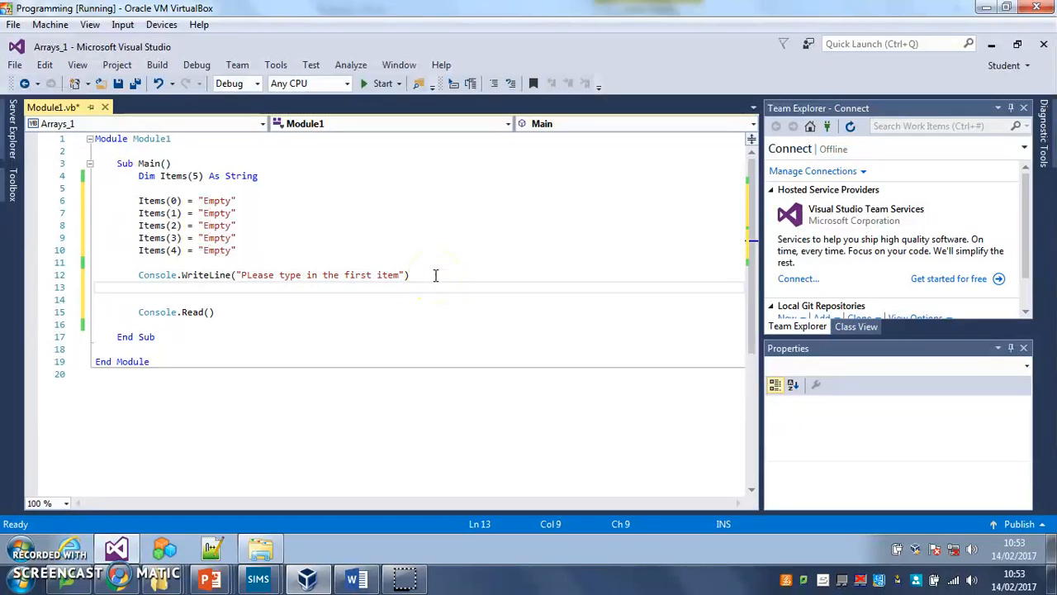
- Write Items(0) = Console.ReadLine() beneath the first prompt
type("Items(0) =")
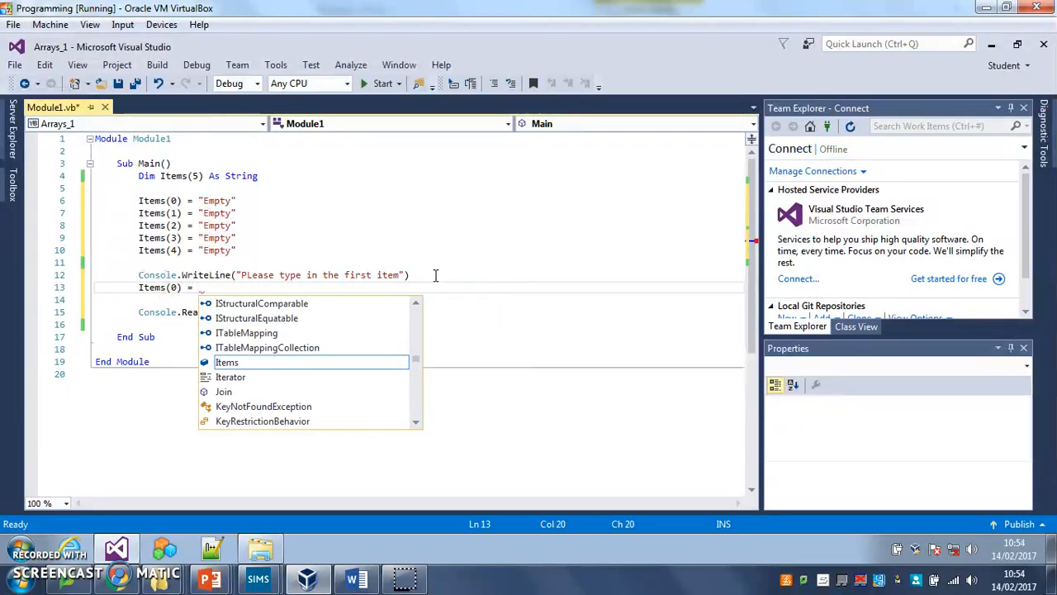
mouse_move(227, 362)
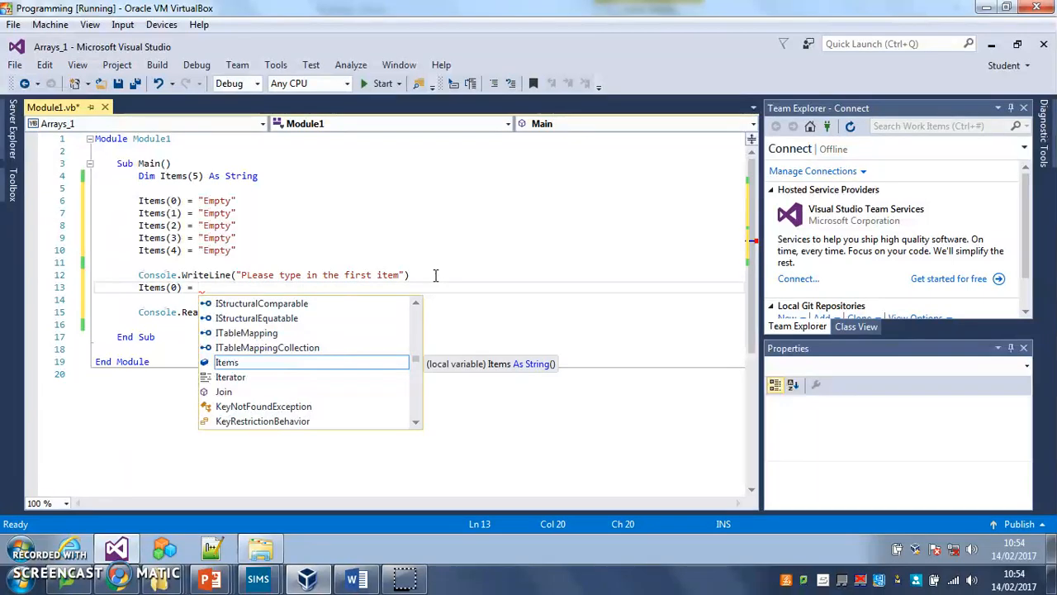
type("Console")
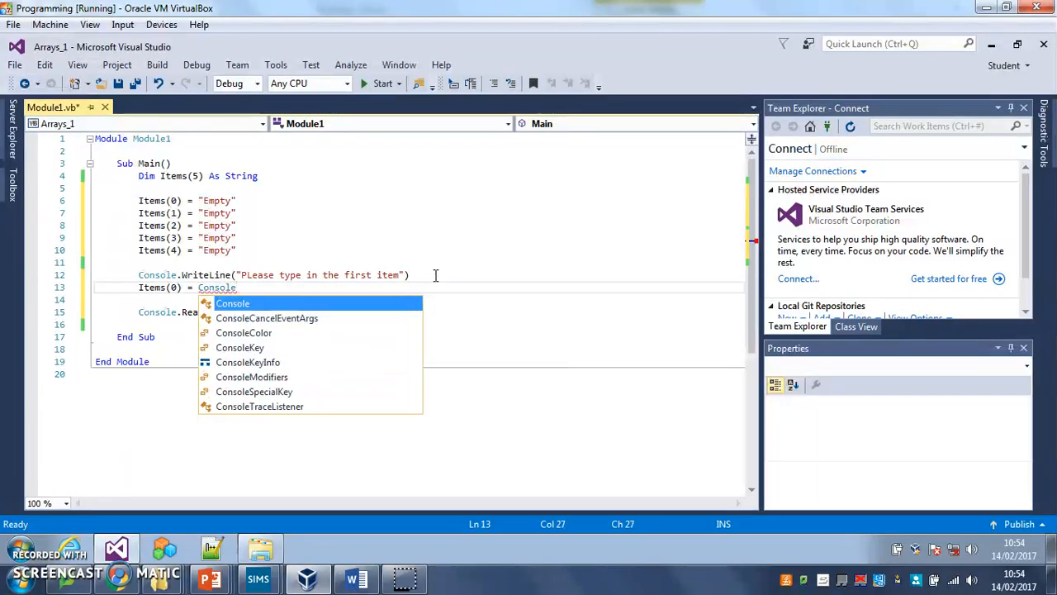
type(".ReadLine")
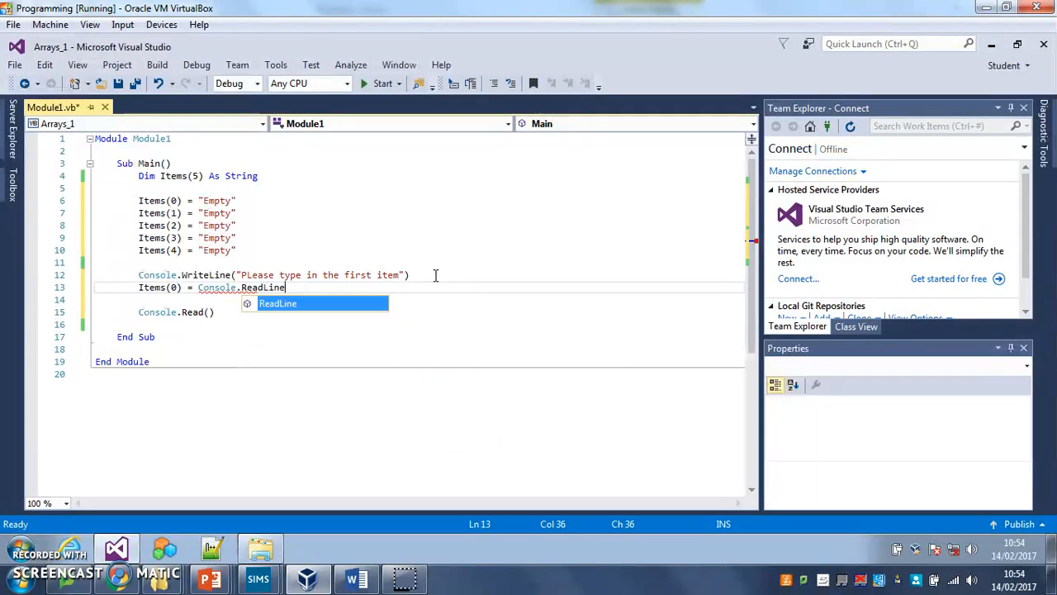
key("BackSpace")
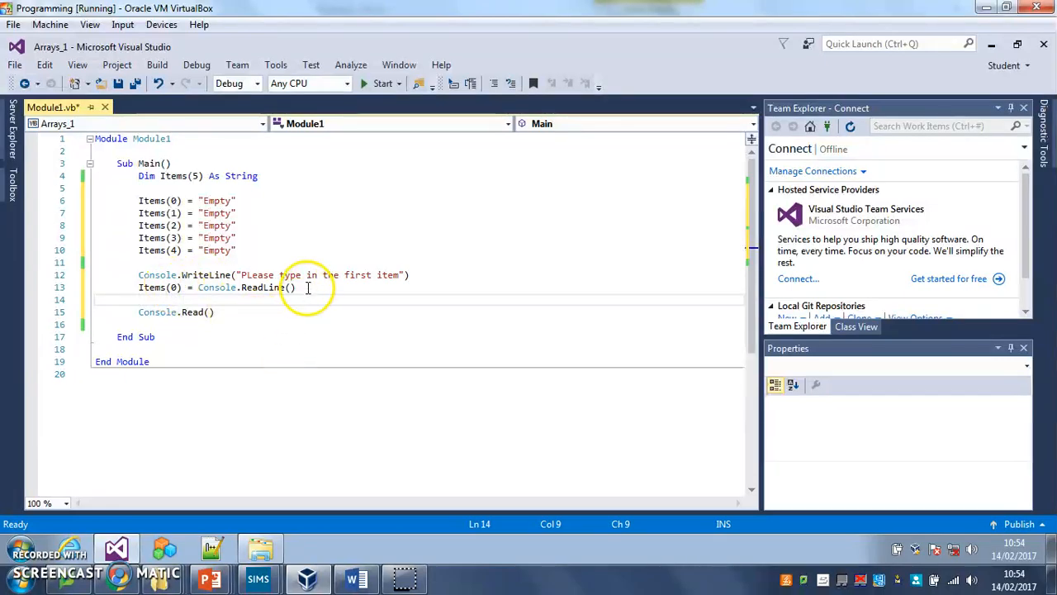
- Duplicate the prompt and input lines, changing 'first' to 'second' and Items(0) to Items(1)
key("enter")
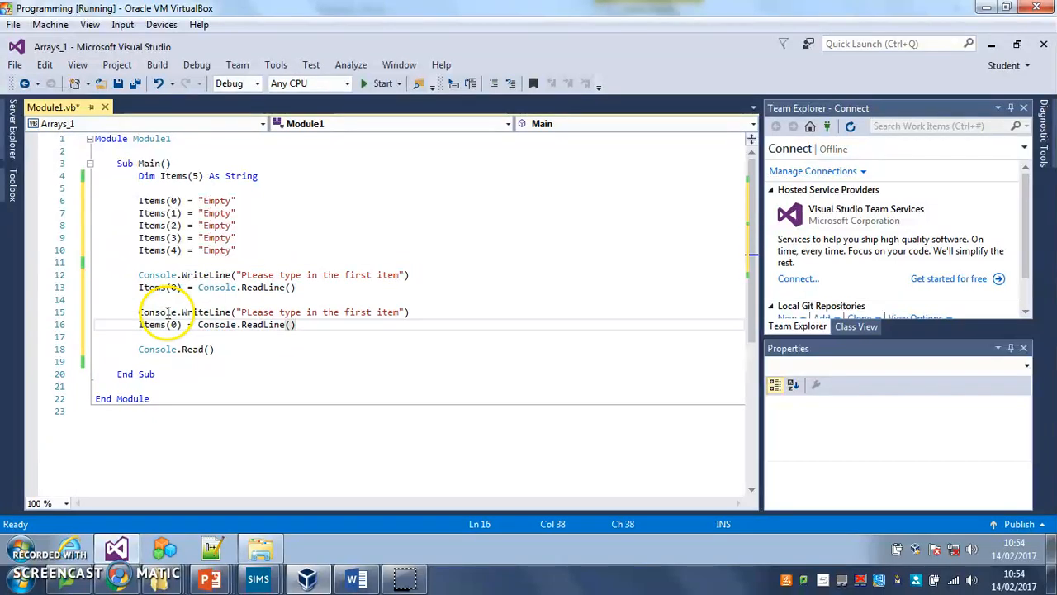
left_click(371, 310)
type("ec")
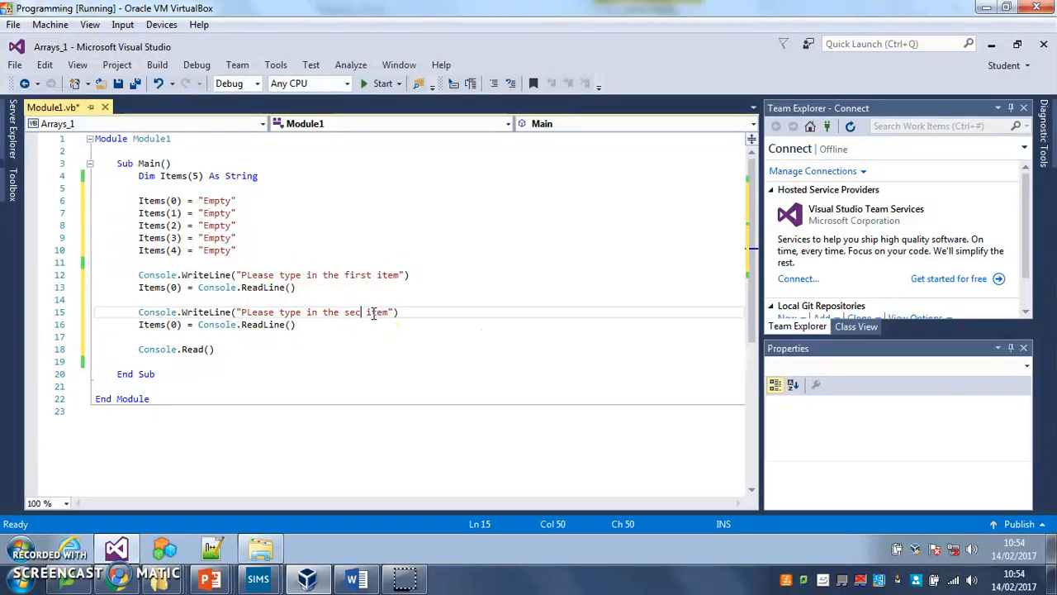
type("ond")
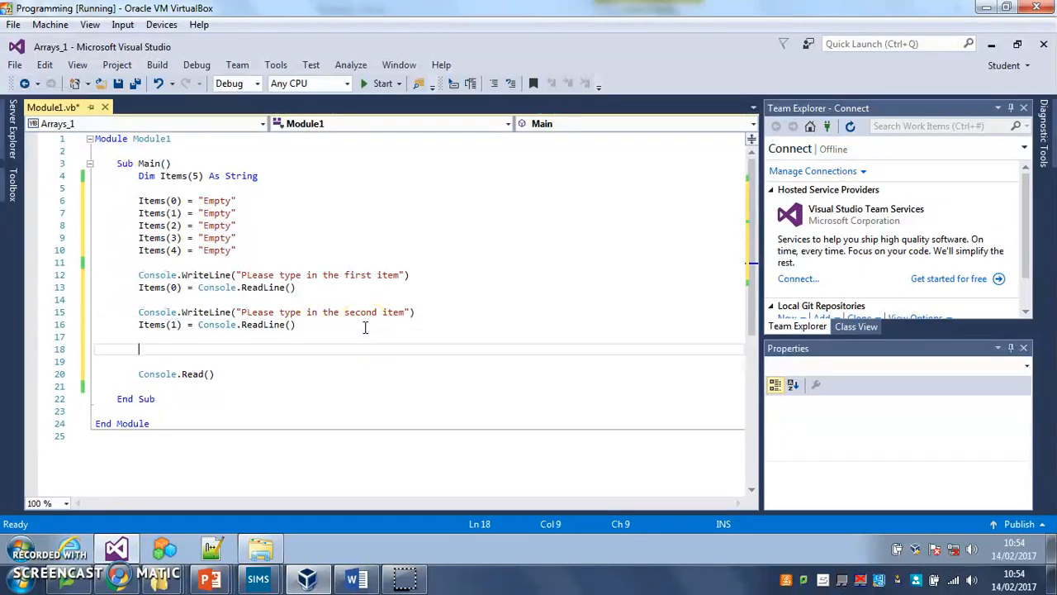
mouse_move(420, 312)
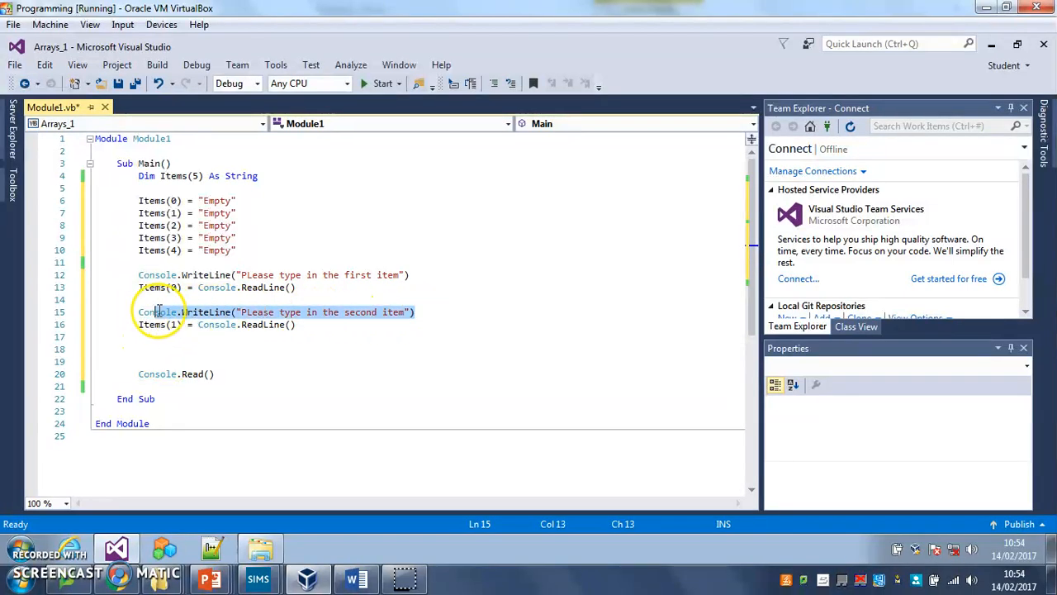
- Add Console.WriteLine(Items(0)) and Console.WriteLine(Items(1)) before Console.Read()
left_click(165, 345)
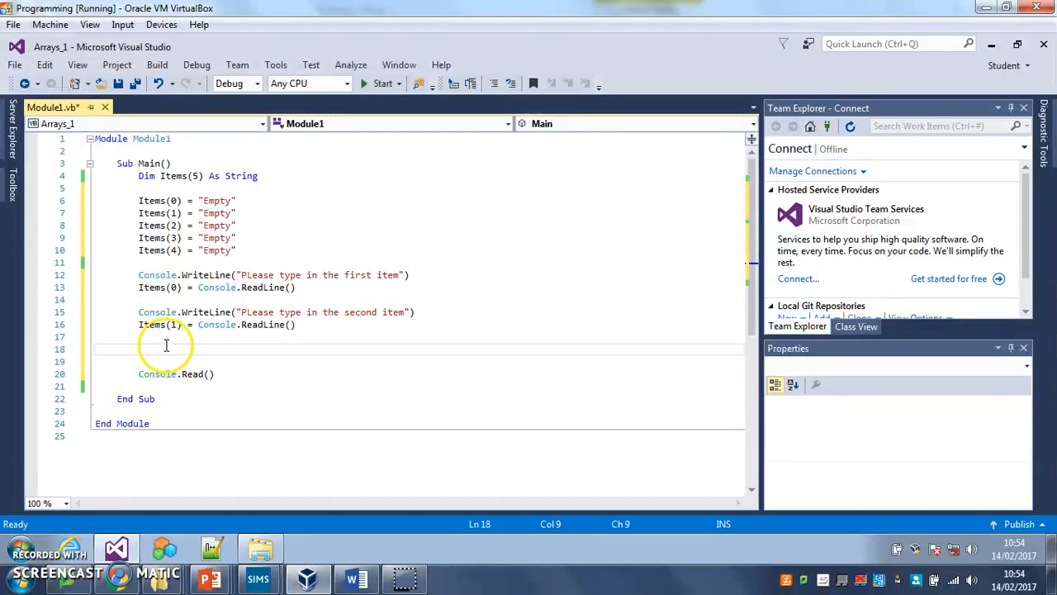
type("Console.WriteLine(\"PLease type in the second item\")")
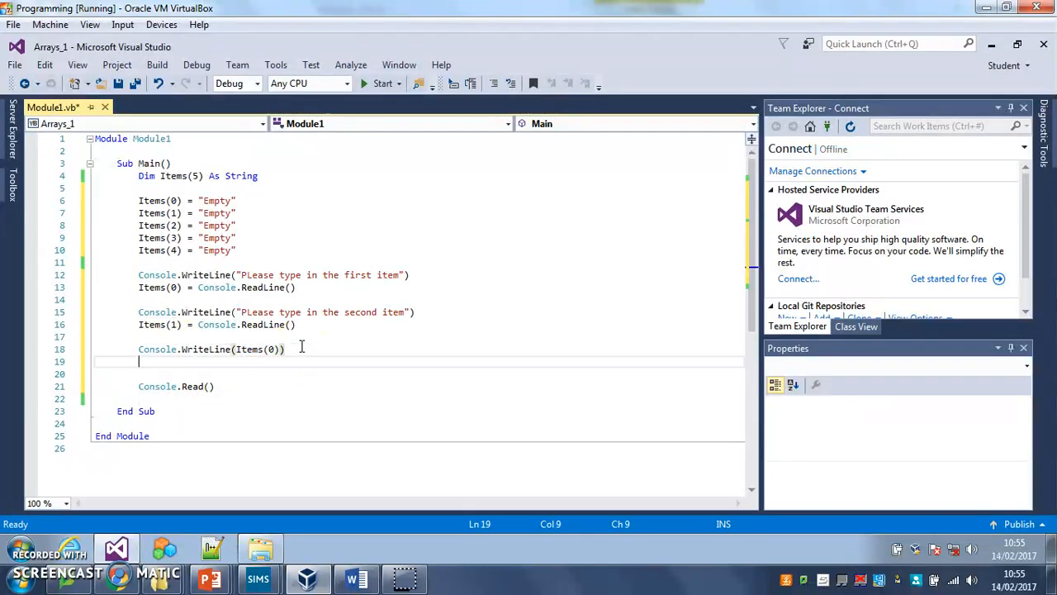
type("Console.WriteLine(Item(0))")
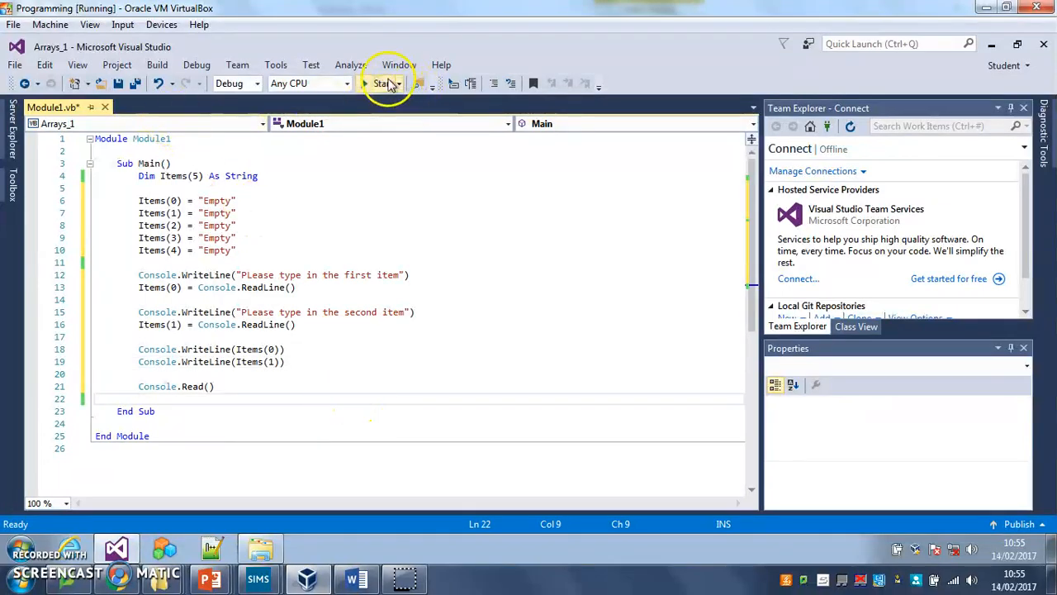
- Run the program, enter Sword and Cloak, confirm both echo back, then close the console
left_click(380, 82)
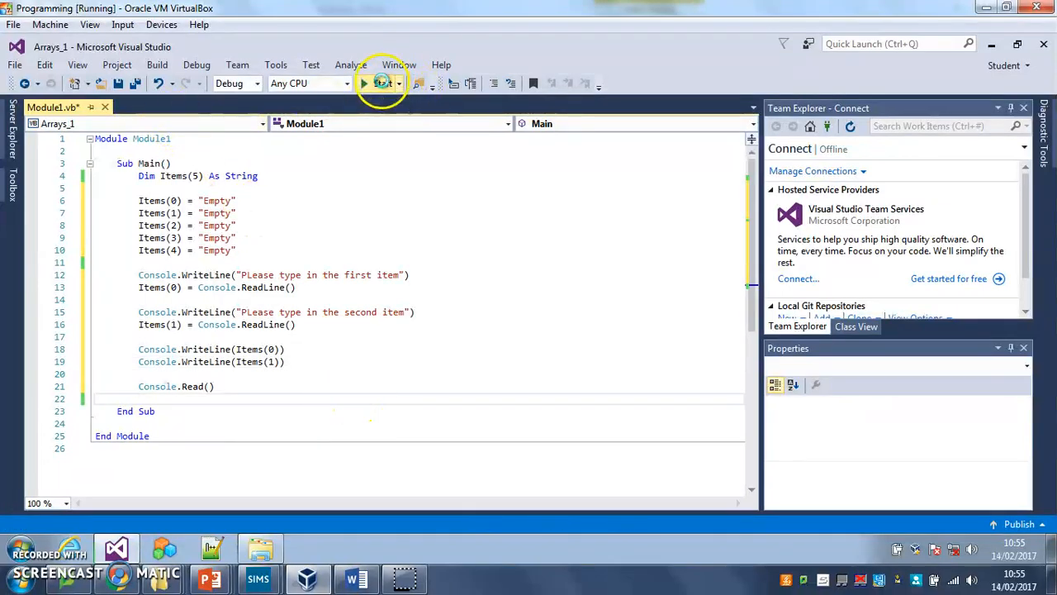
left_click(363, 83)
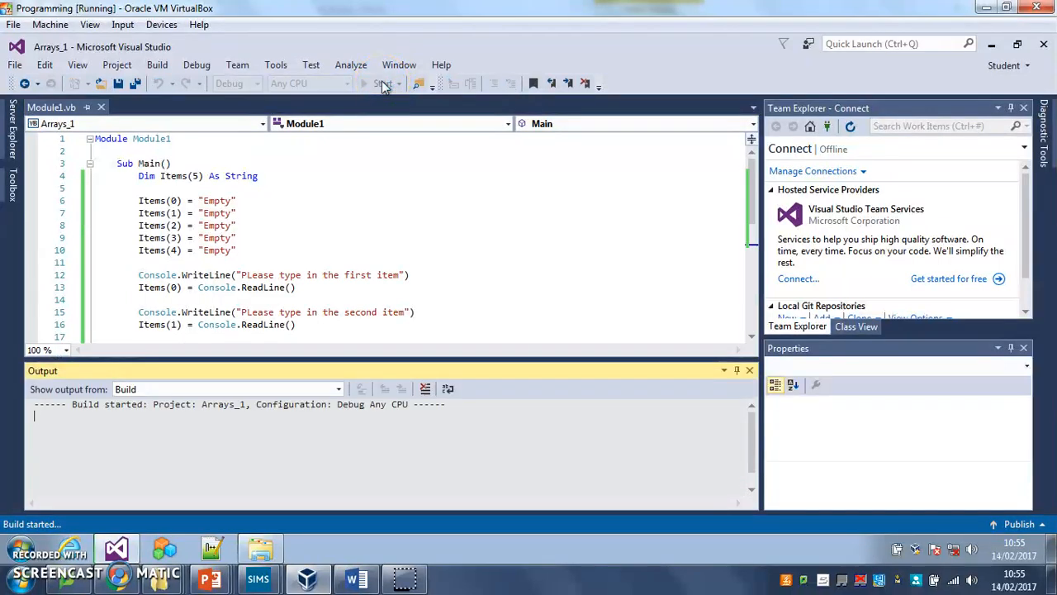
left_click(363, 83)
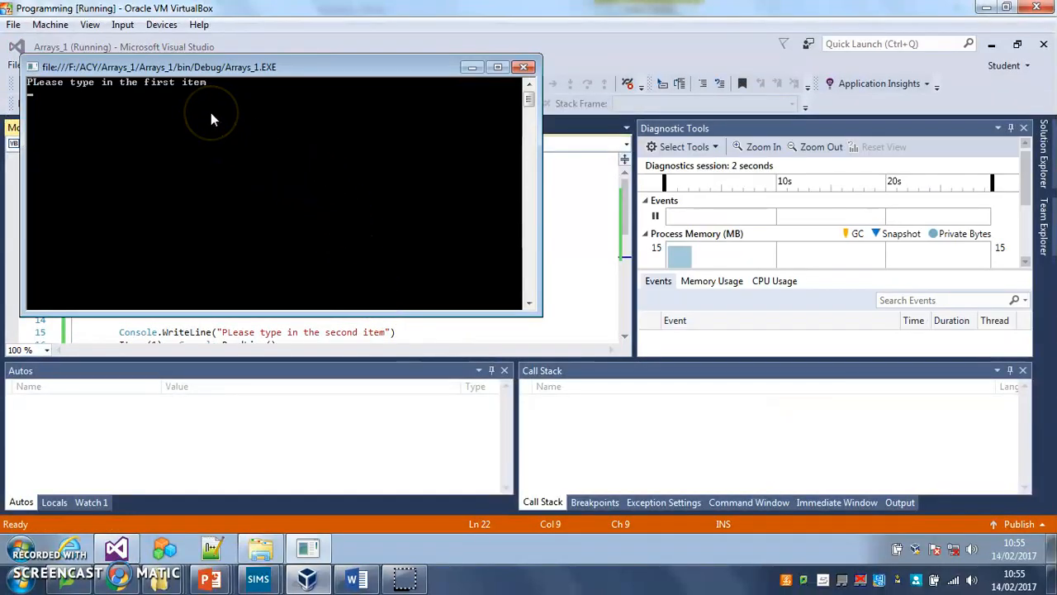
type("Swod")
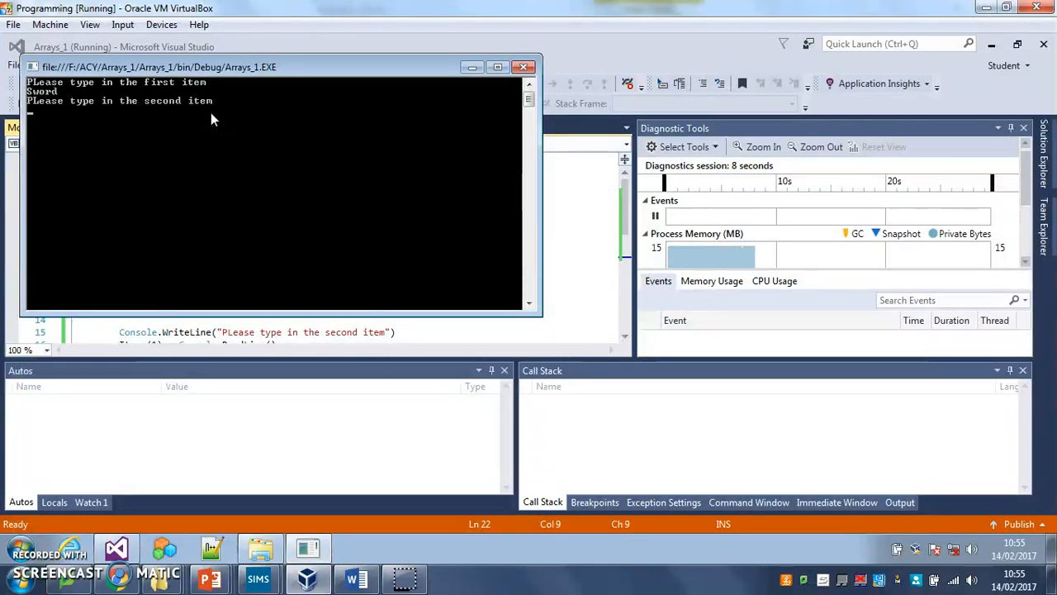
type("Cloak")
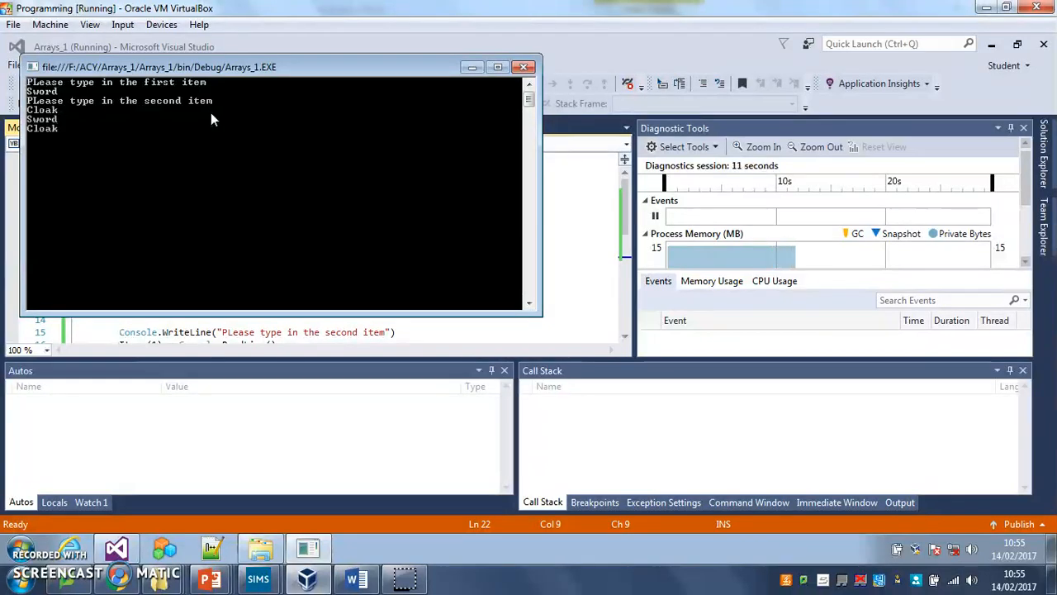
mouse_move(198, 112)
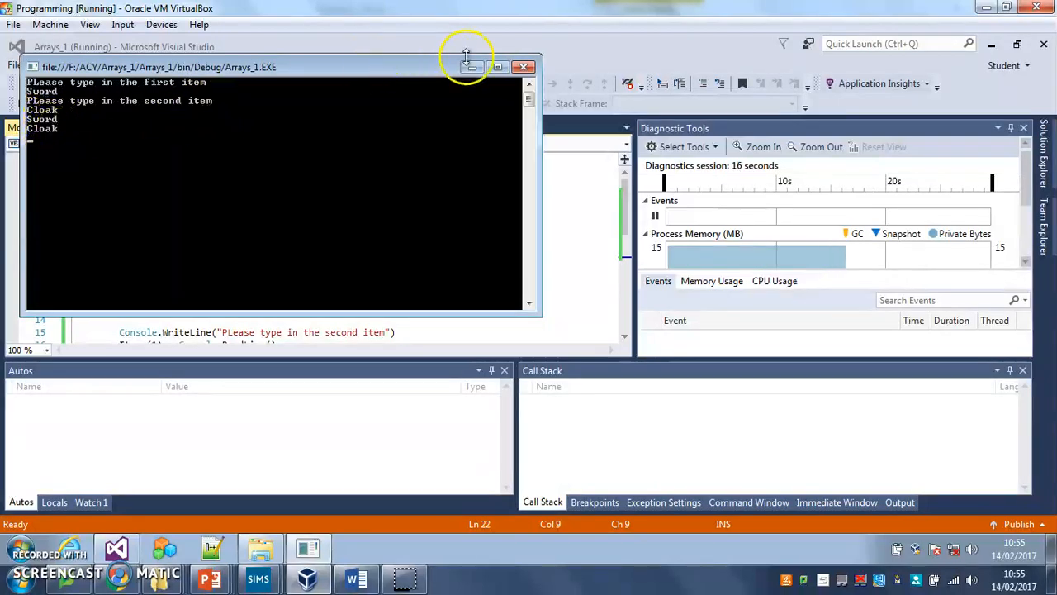
left_click(522, 66)
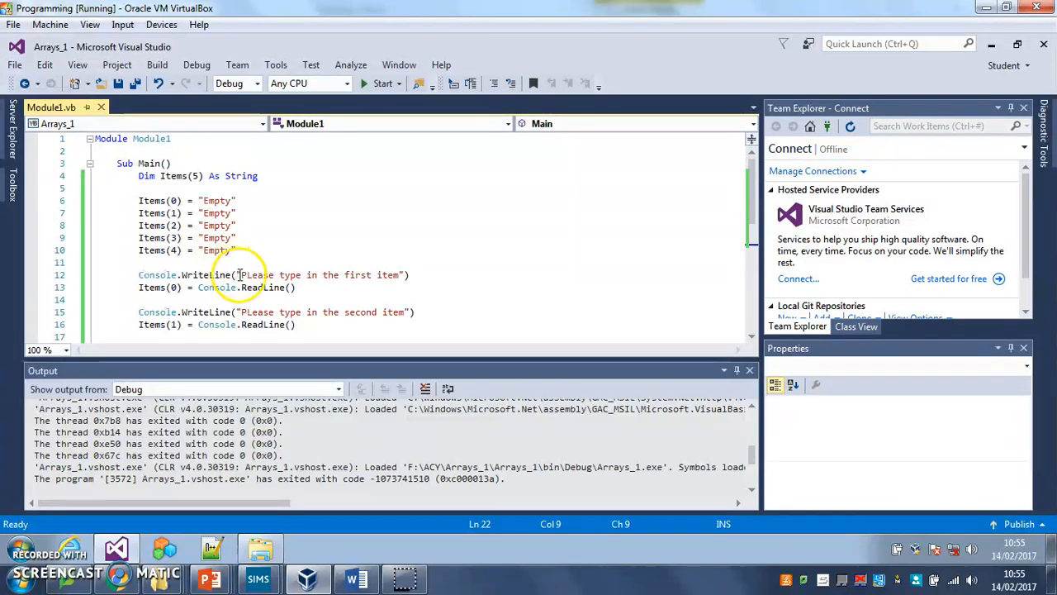
mouse_move(320, 310)
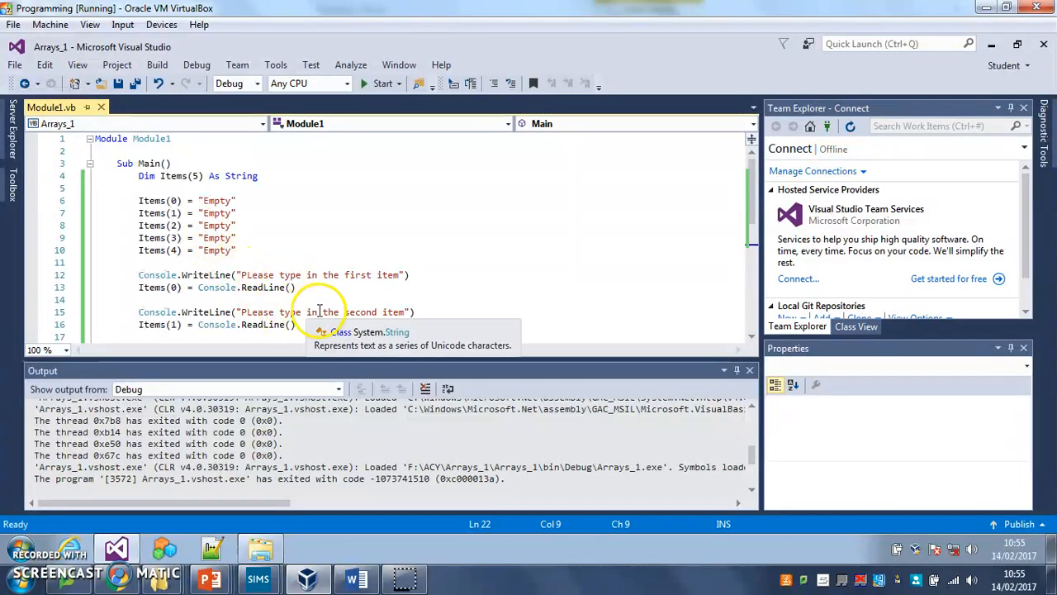